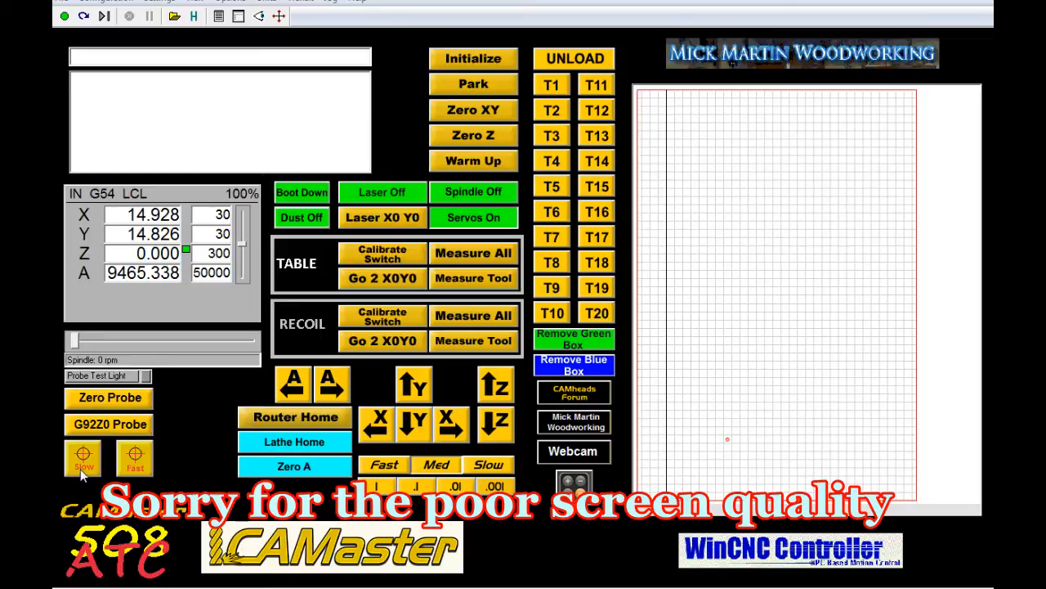
{"action": "mouse_move", "coordinate": [136, 479]}
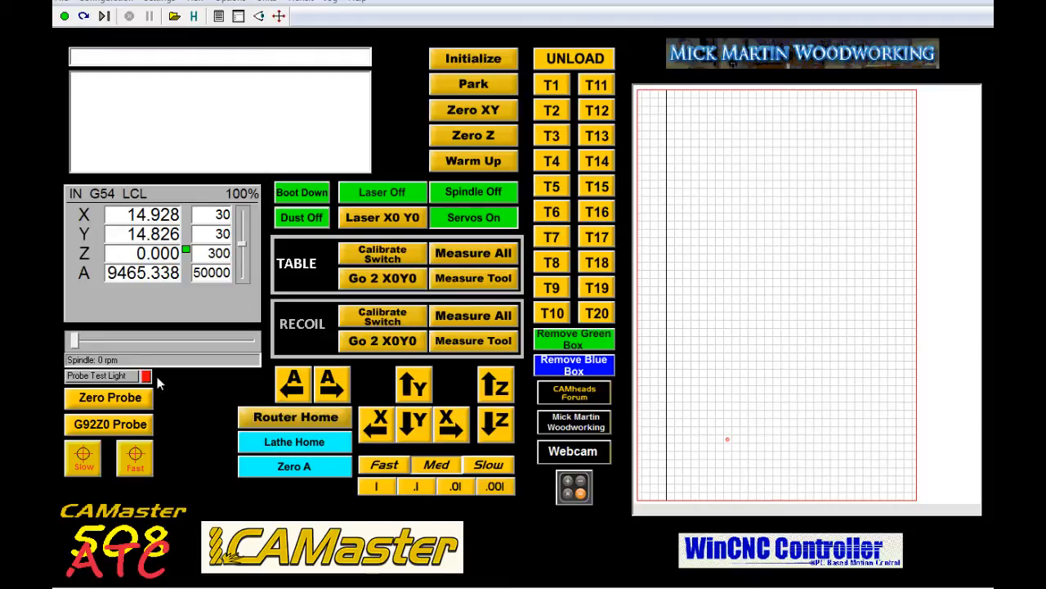
Step: Run the fast probe routine to centre on the hole at X 14.926, Y 14.824
{"action": "left_click", "coordinate": [145, 375]}
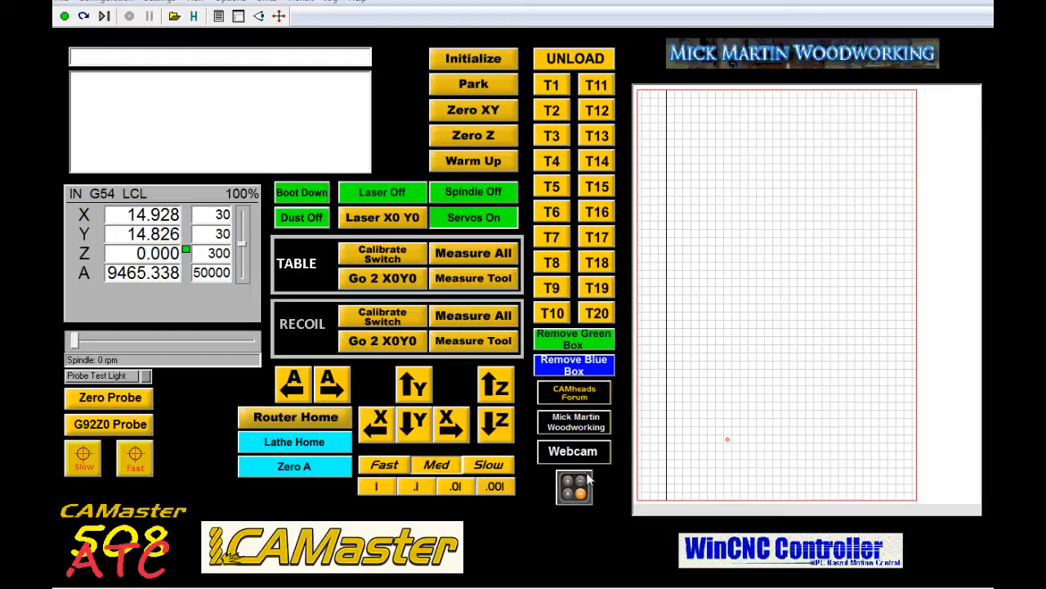
{"action": "mouse_move", "coordinate": [207, 424]}
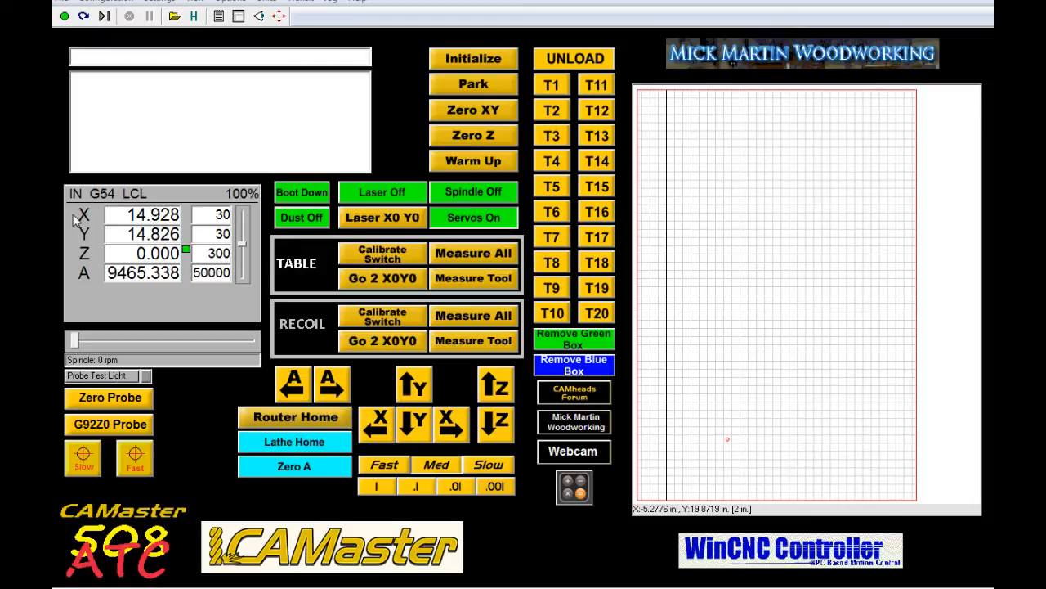
{"action": "mouse_move", "coordinate": [105, 316]}
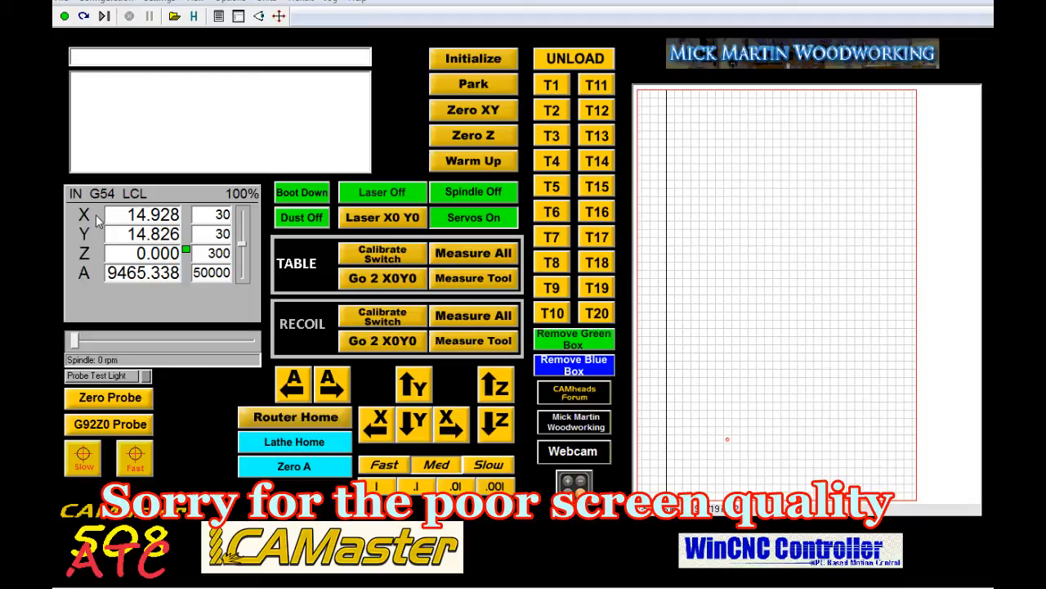
{"action": "mouse_move", "coordinate": [156, 378]}
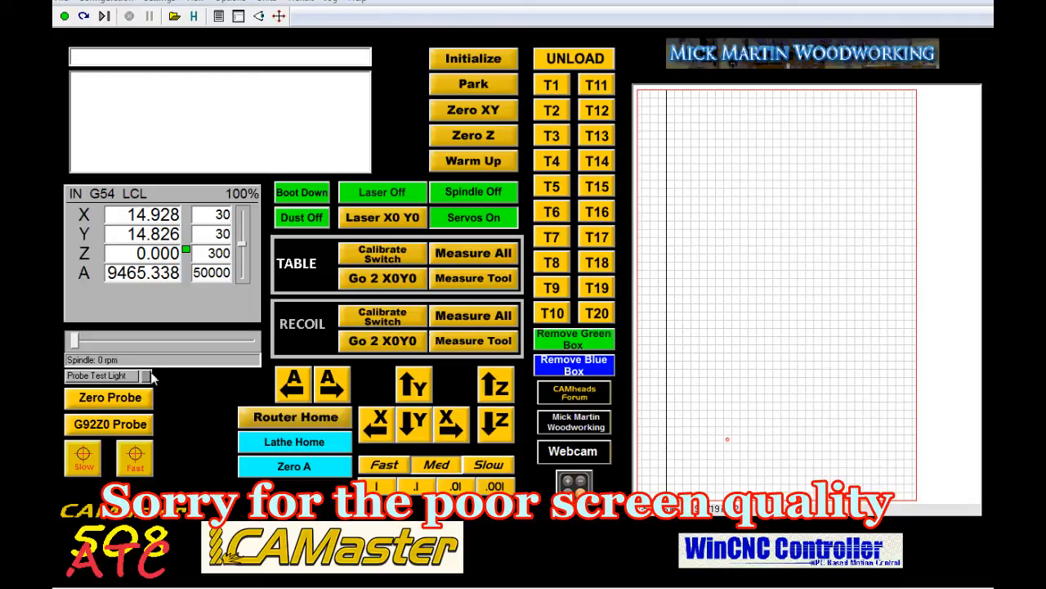
{"action": "mouse_move", "coordinate": [114, 287]}
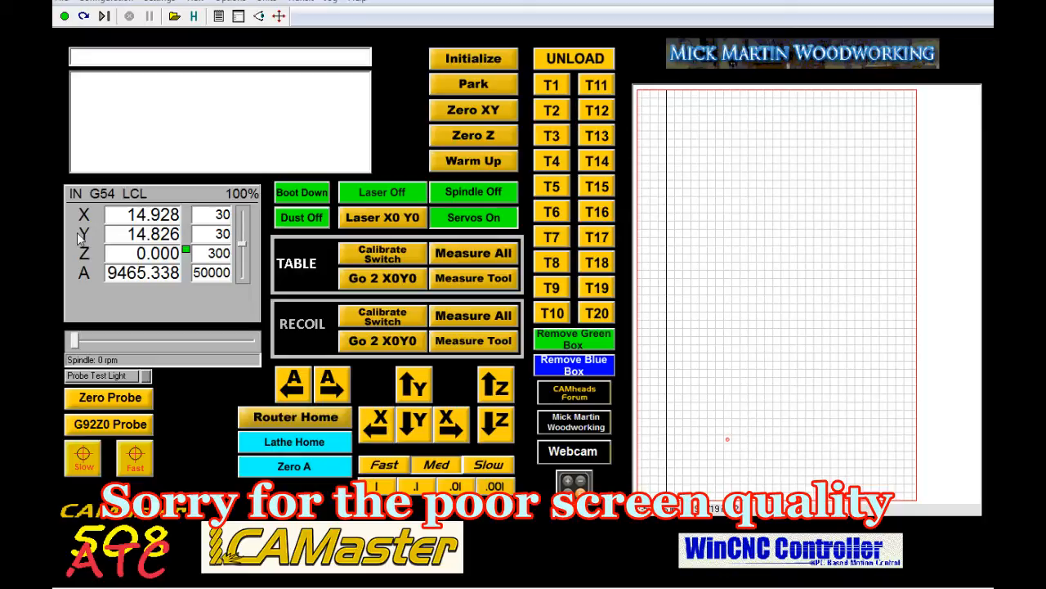
{"action": "mouse_move", "coordinate": [143, 384]}
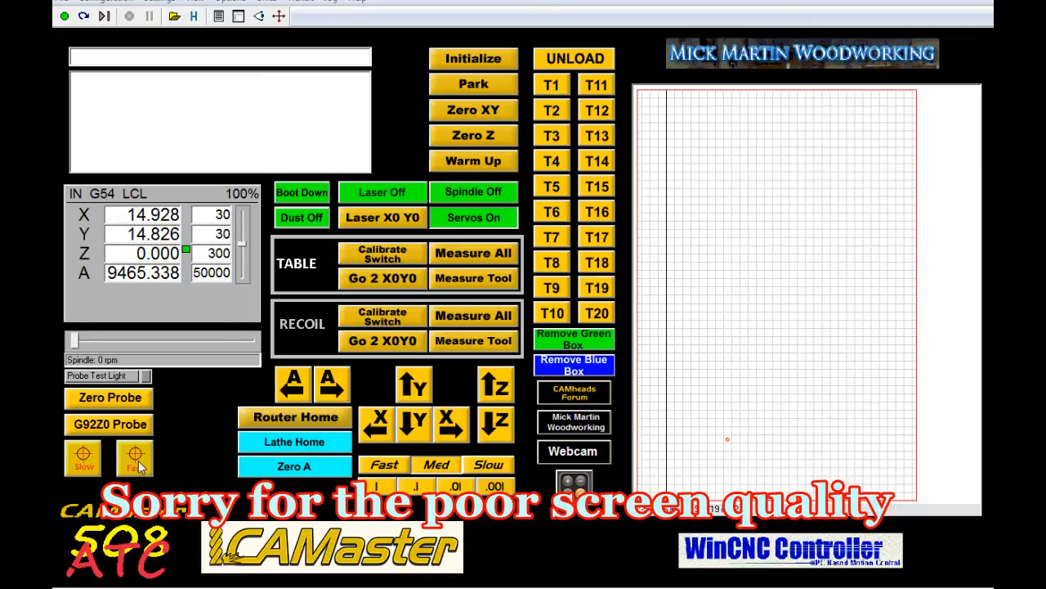
{"action": "left_click", "coordinate": [135, 458]}
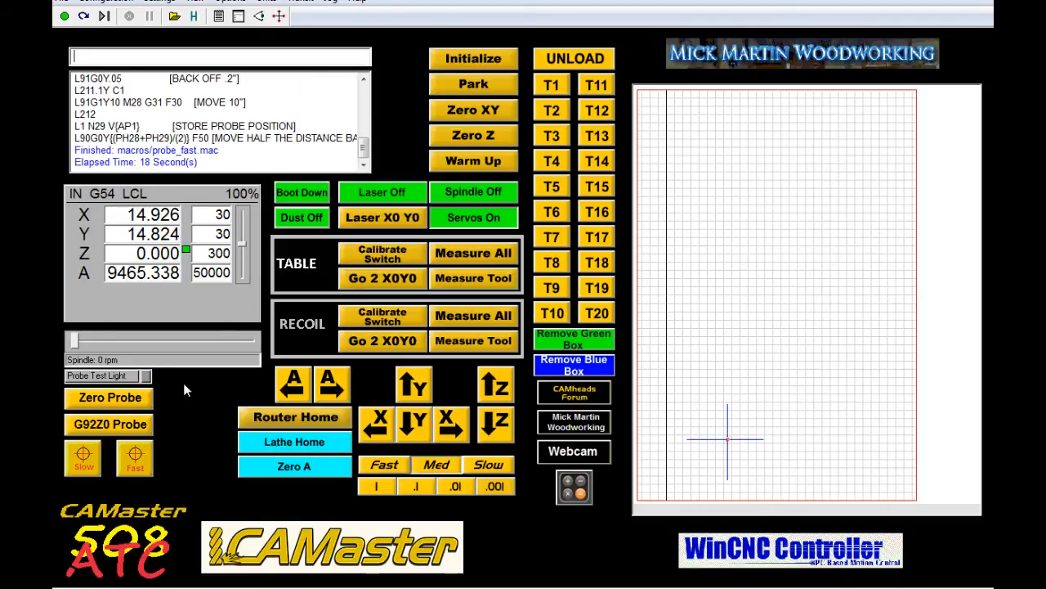
{"action": "mouse_move", "coordinate": [163, 264]}
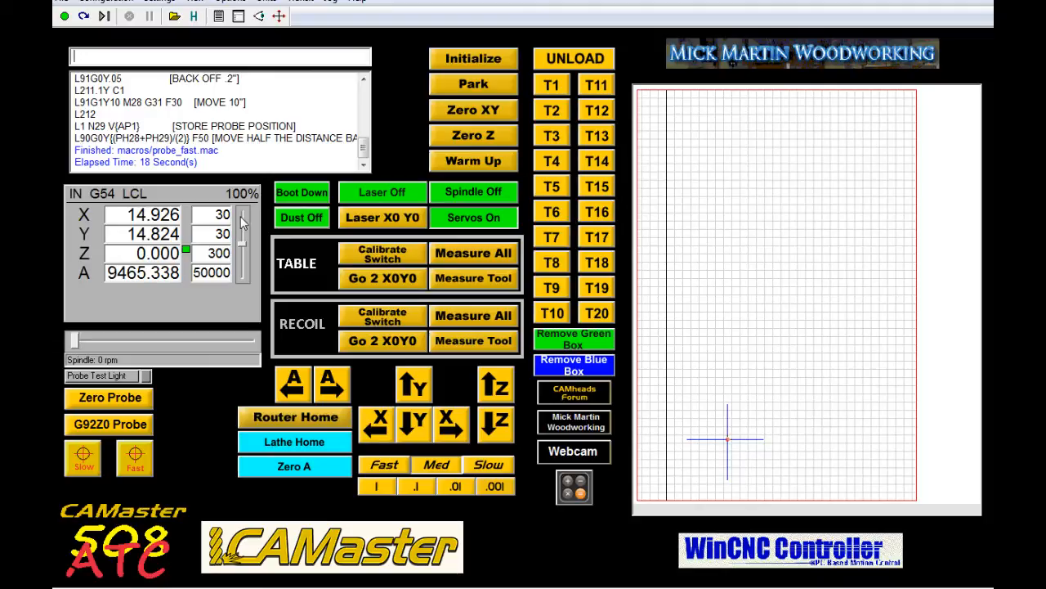
{"action": "mouse_move", "coordinate": [170, 360]}
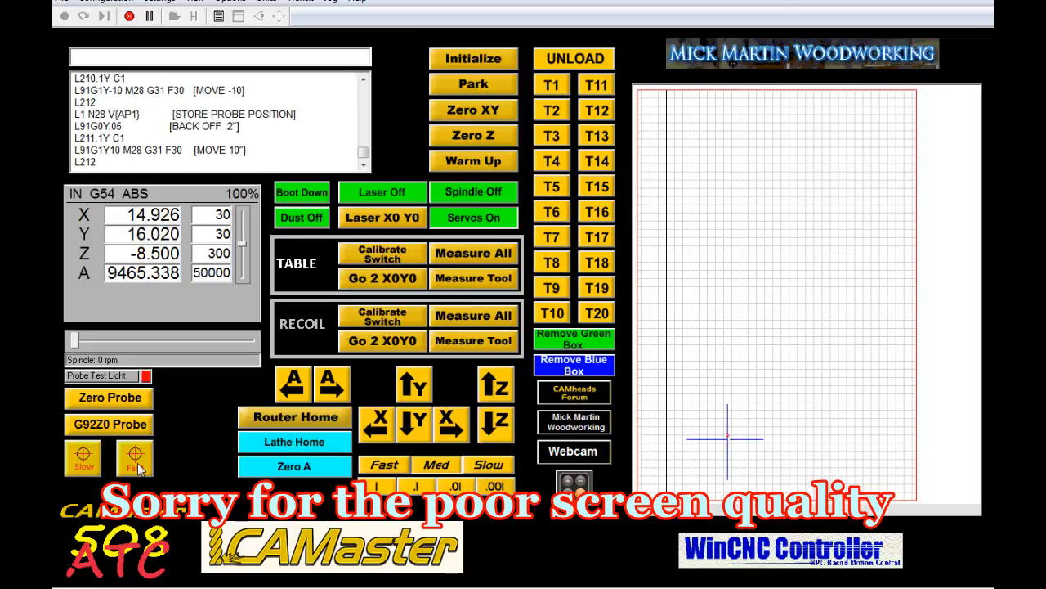
Step: Rerun the fast probe, confirming the centre at X 14.926, Y 14.823
{"action": "left_click", "coordinate": [133, 458]}
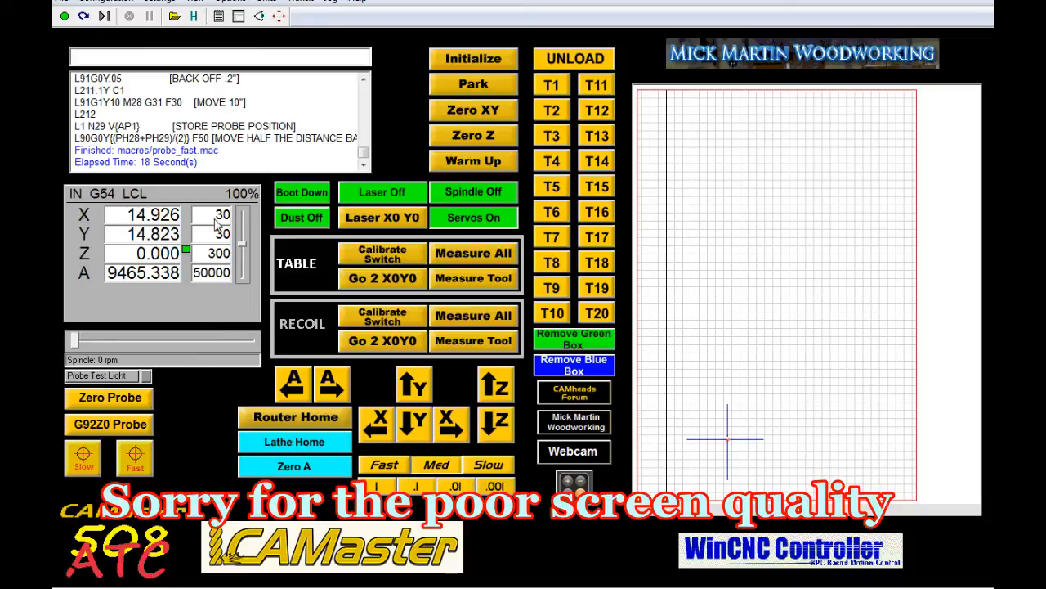
{"action": "mouse_move", "coordinate": [184, 214]}
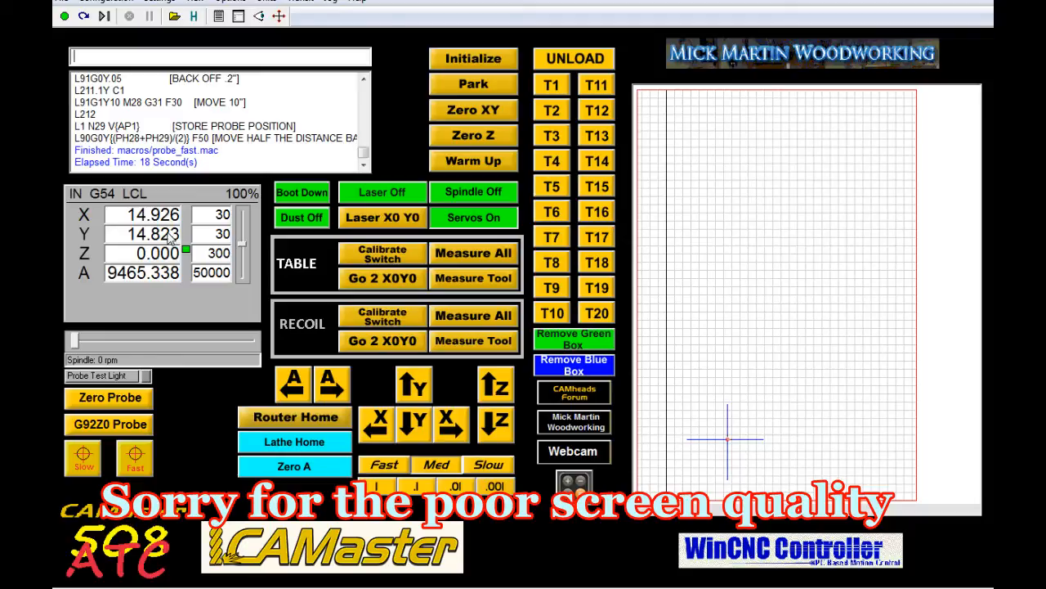
{"action": "mouse_move", "coordinate": [857, 526]}
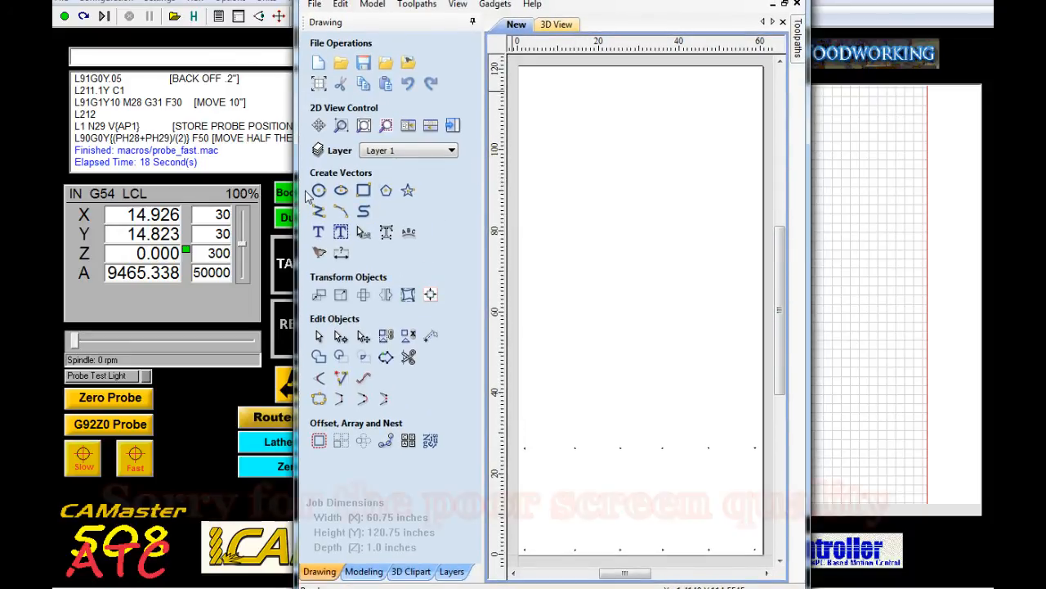
{"action": "mouse_move", "coordinate": [318, 190]}
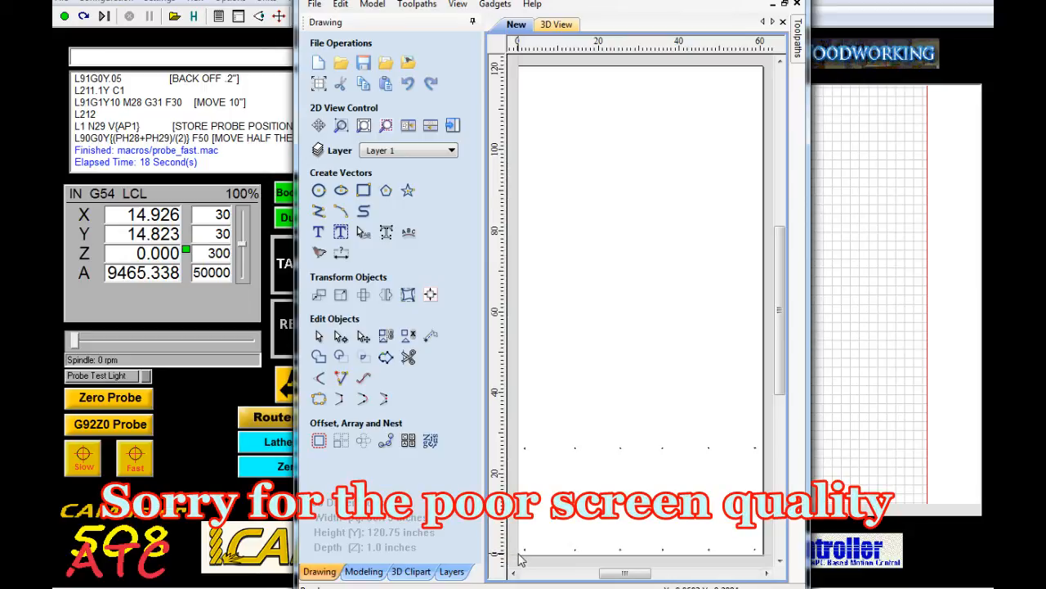
Step: Start the Draw Circle tool on the blank 60.75 by 120.75 inch Aspire job
{"action": "left_click", "coordinate": [319, 190]}
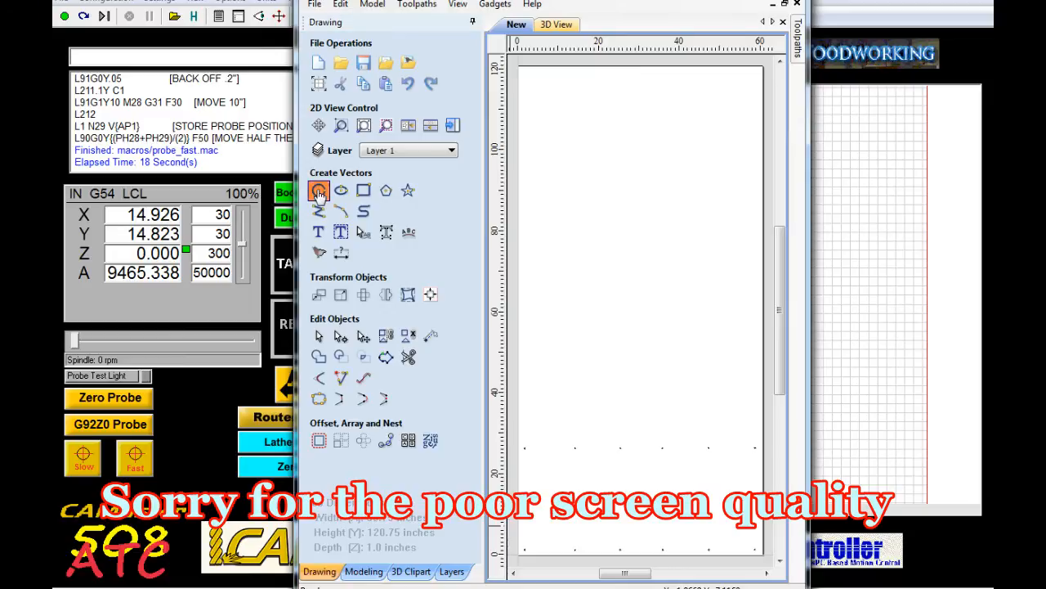
Step: Create a 2.4-inch diameter circle at X 14.926, Y 14.823 and close the dialog
{"action": "left_click", "coordinate": [319, 189]}
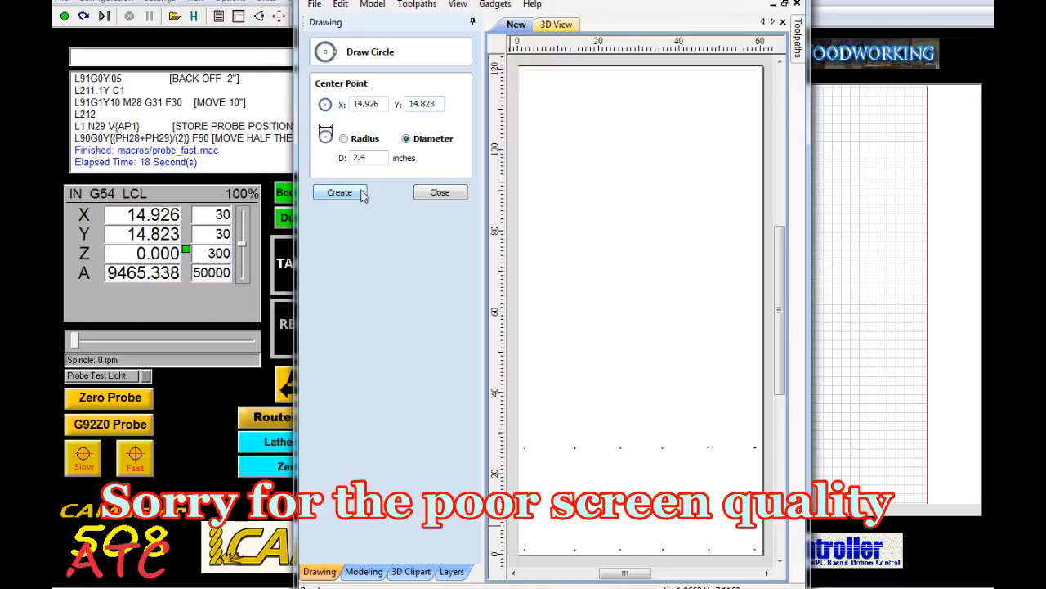
{"action": "mouse_move", "coordinate": [366, 156]}
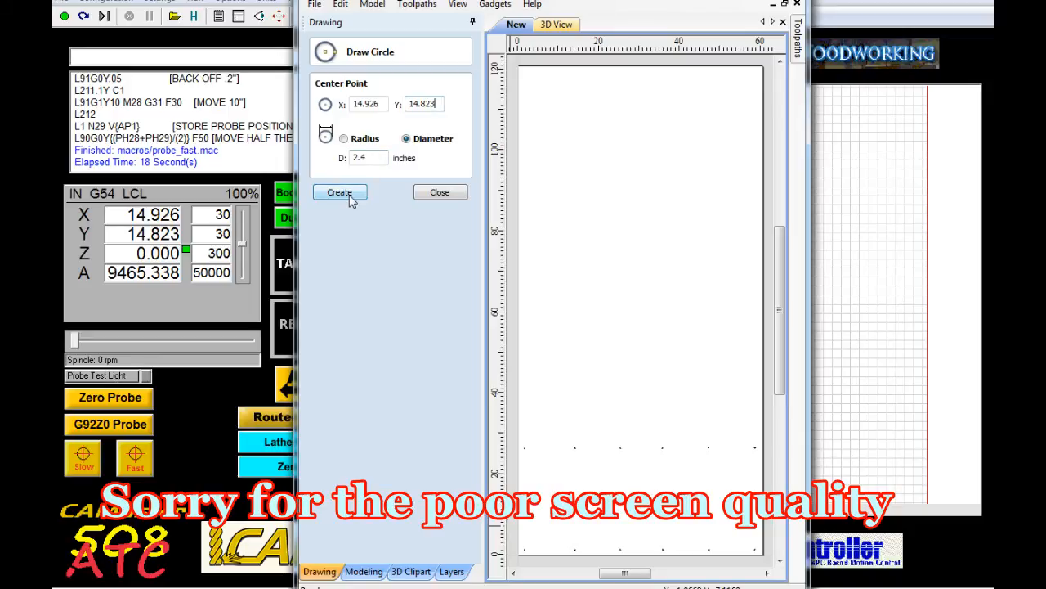
{"action": "left_click", "coordinate": [339, 192]}
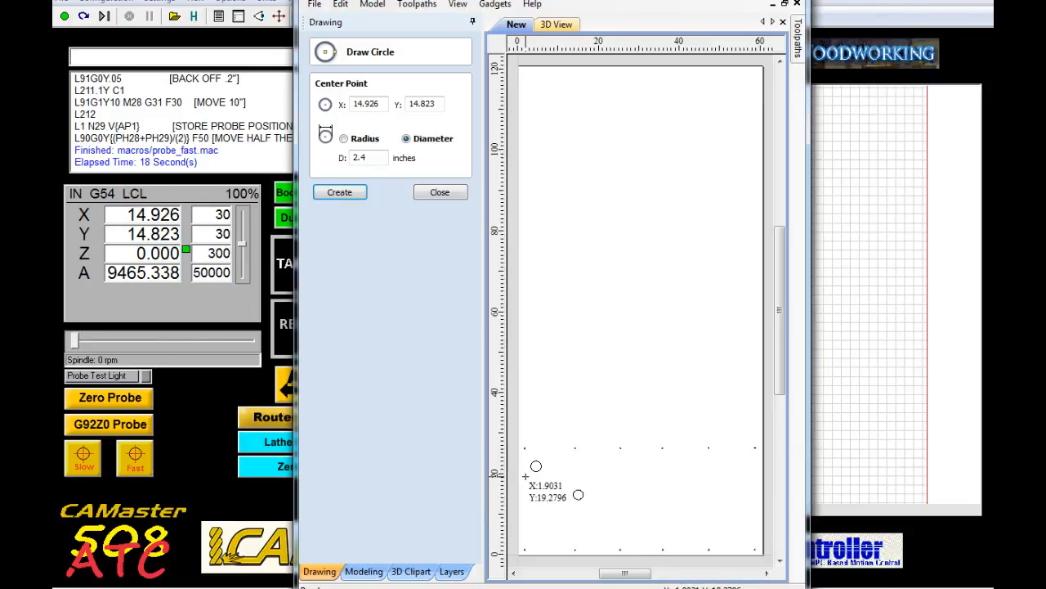
{"action": "left_click", "coordinate": [440, 191]}
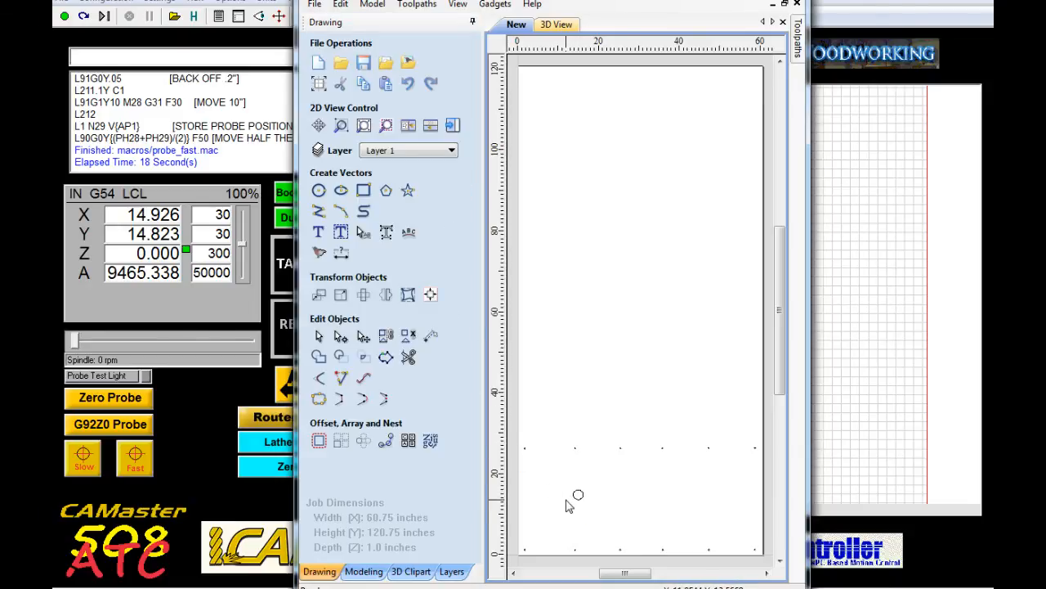
{"action": "mouse_move", "coordinate": [373, 259]}
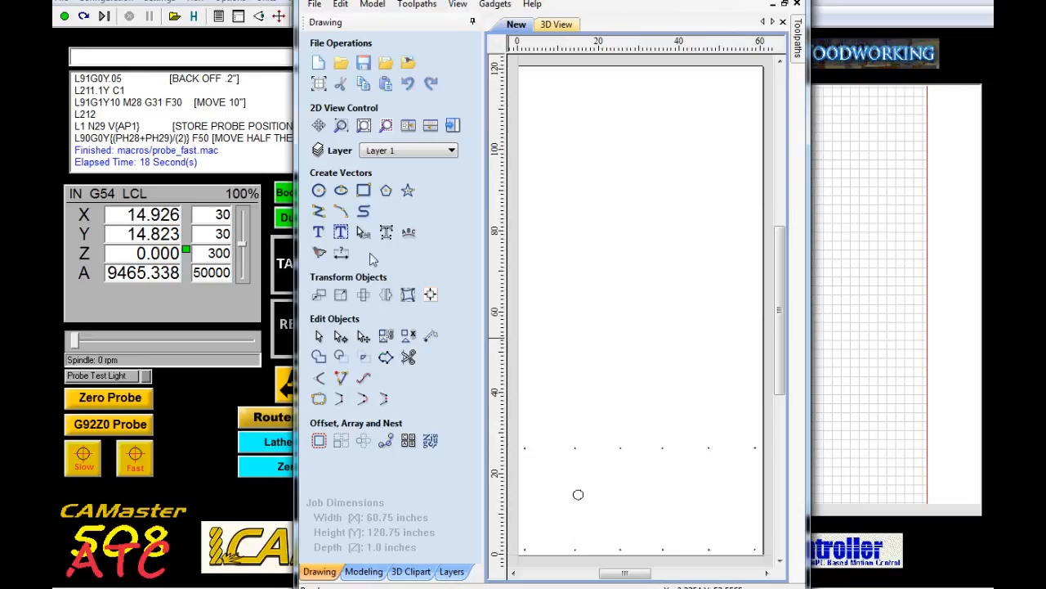
{"action": "mouse_move", "coordinate": [342, 125]}
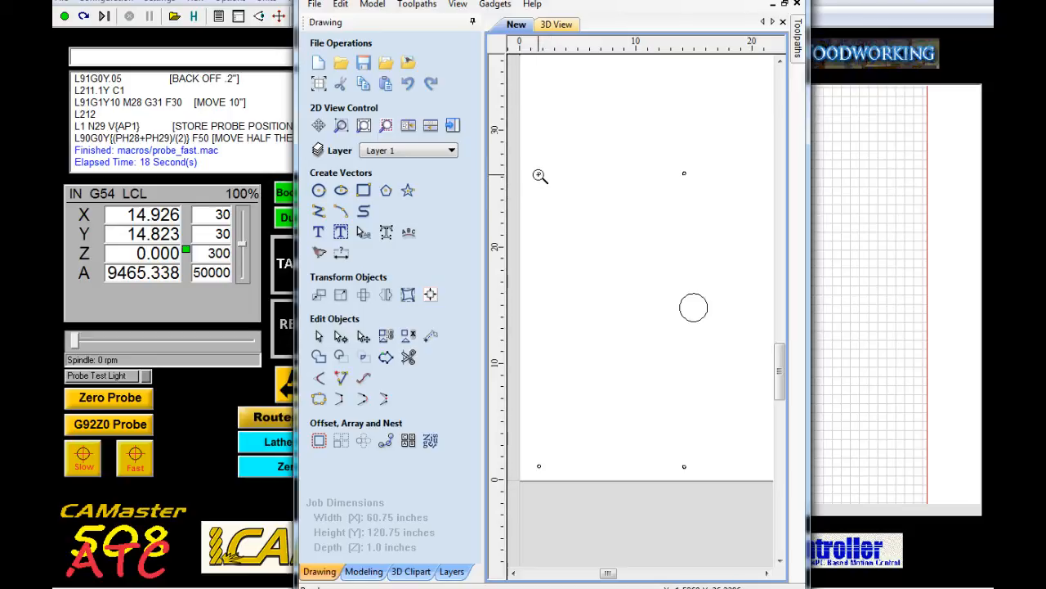
{"action": "mouse_move", "coordinate": [685, 176]}
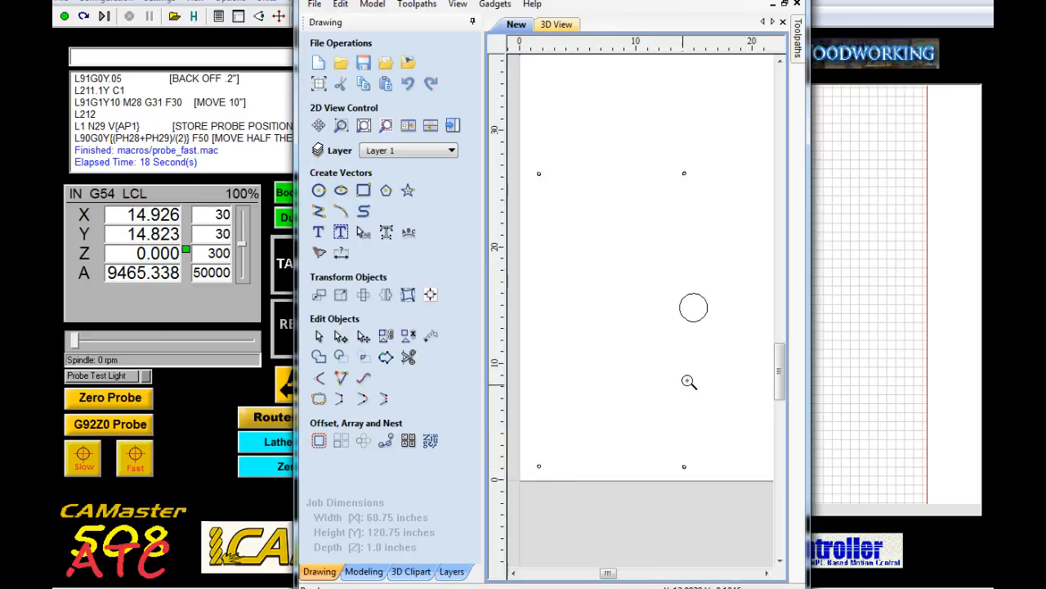
{"action": "mouse_move", "coordinate": [746, 288]}
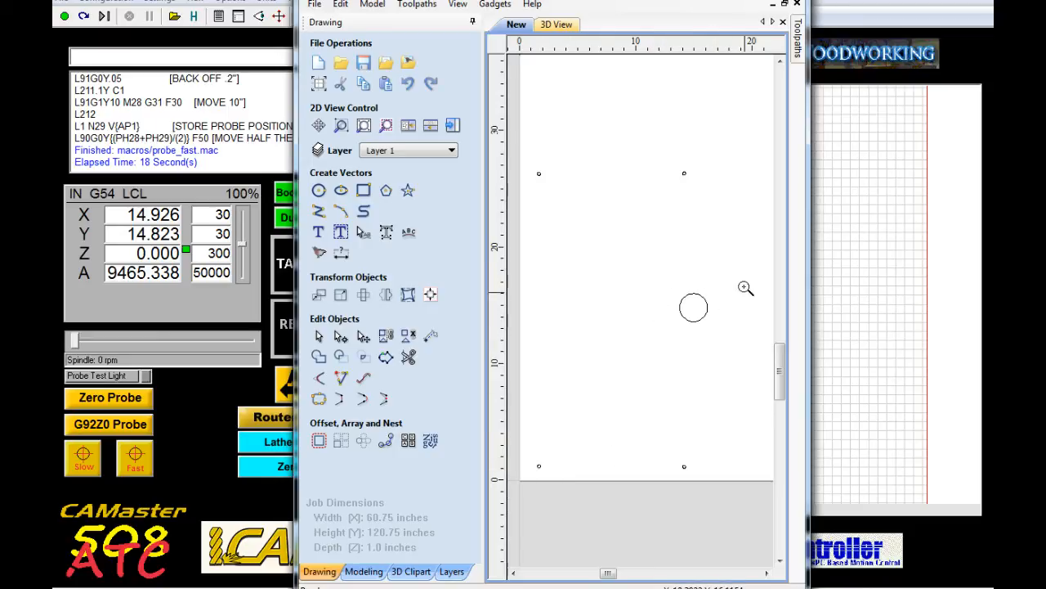
{"action": "mouse_move", "coordinate": [674, 312]}
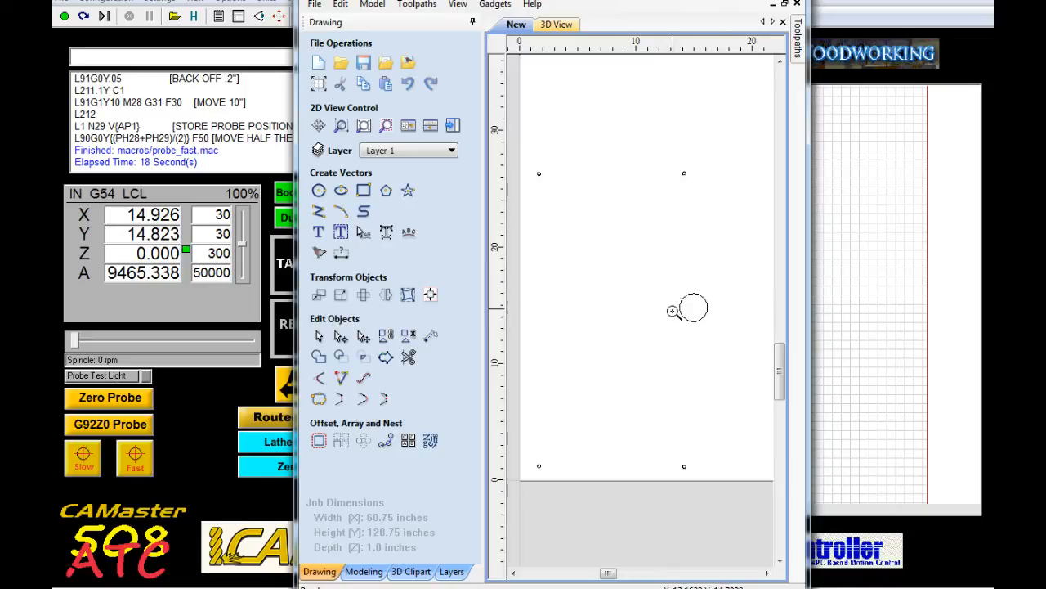
{"action": "mouse_move", "coordinate": [732, 304]}
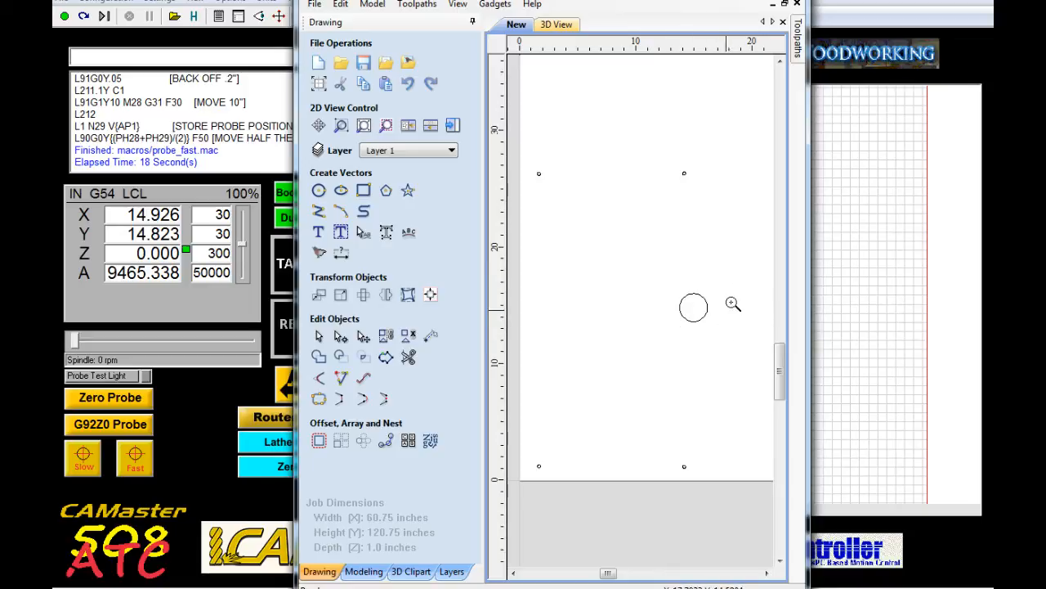
{"action": "mouse_move", "coordinate": [676, 281]}
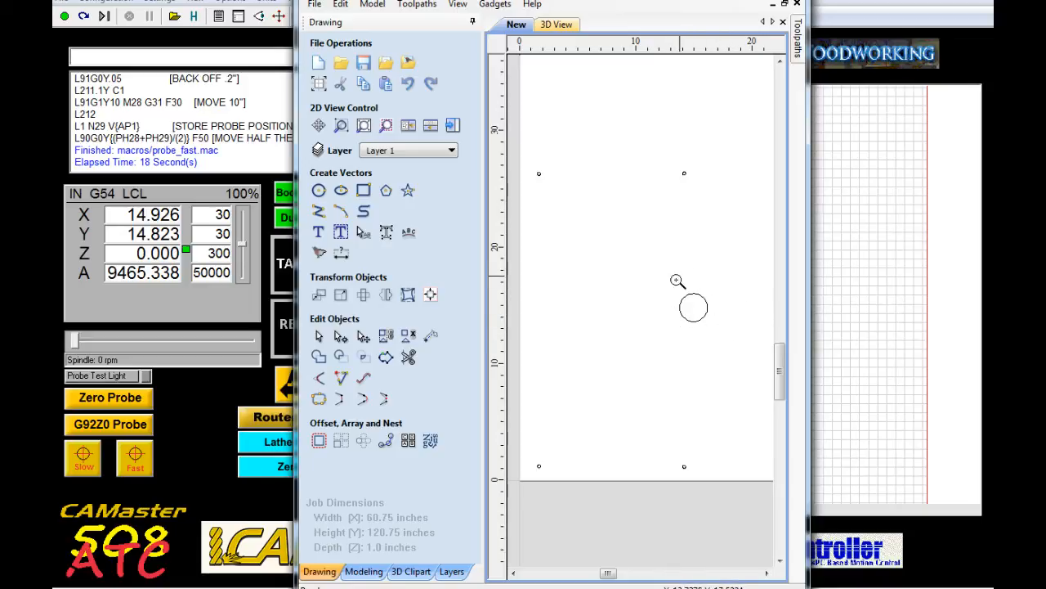